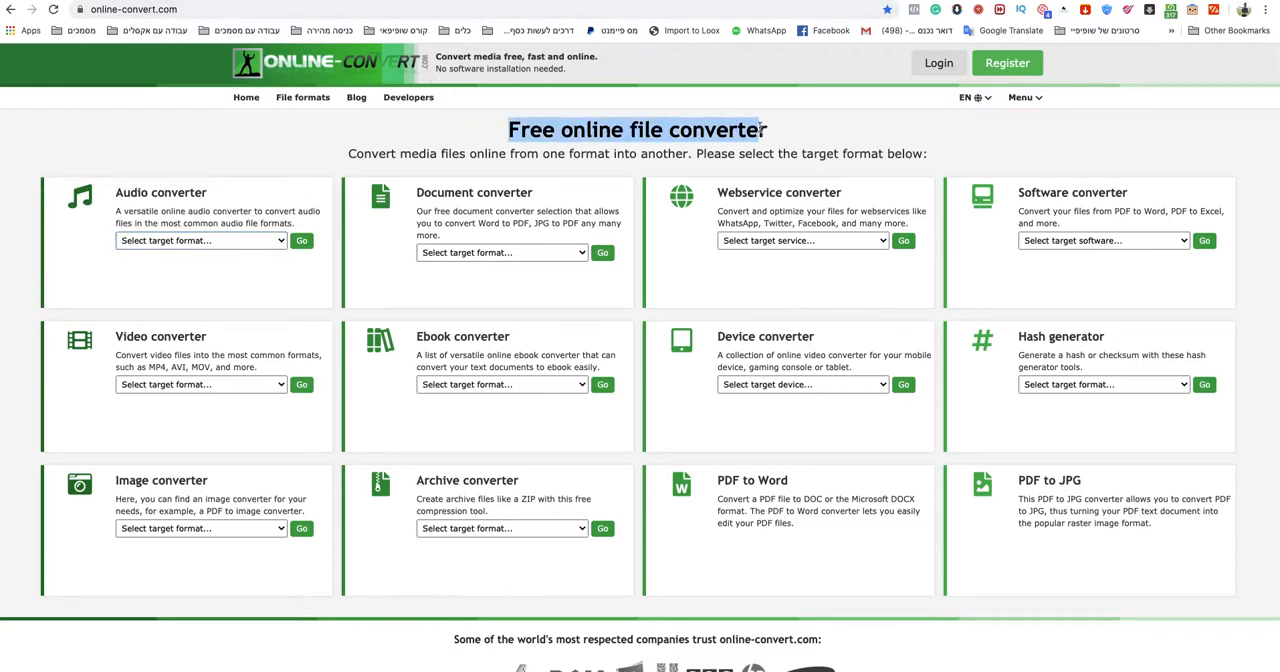
Open the audio converter's target format list, which offers AAC, AIFF, FLAC, MP3 and WAV
double_click(716, 130)
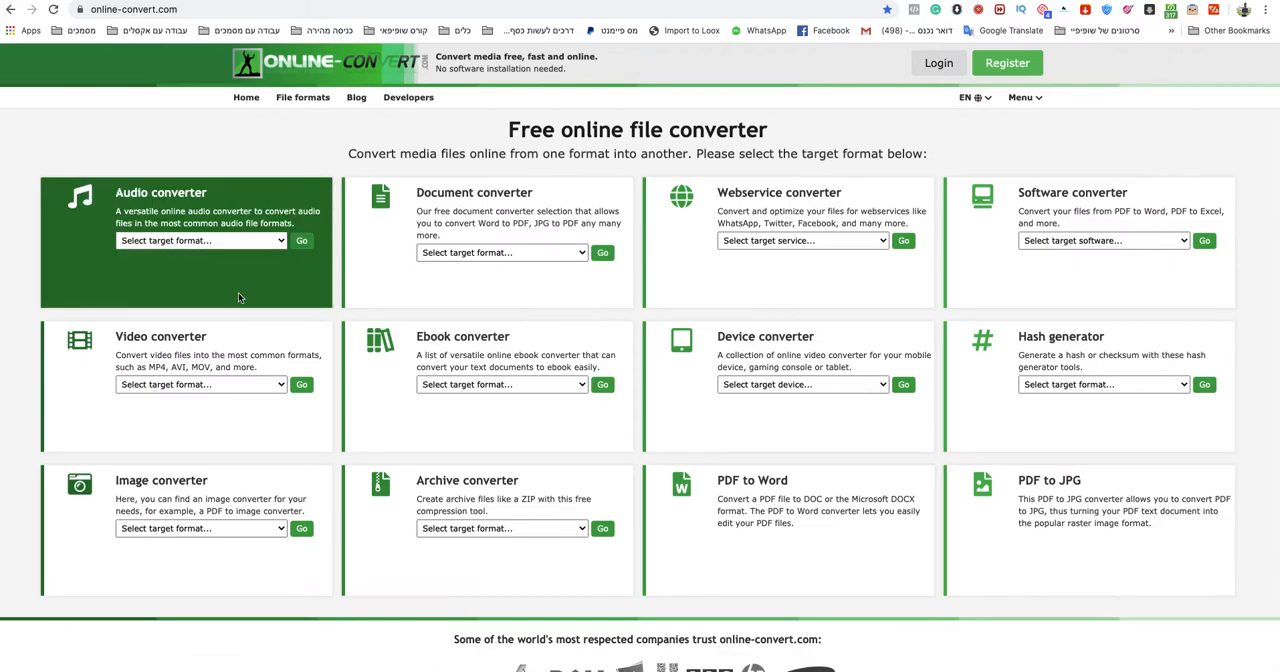
left_click(200, 240)
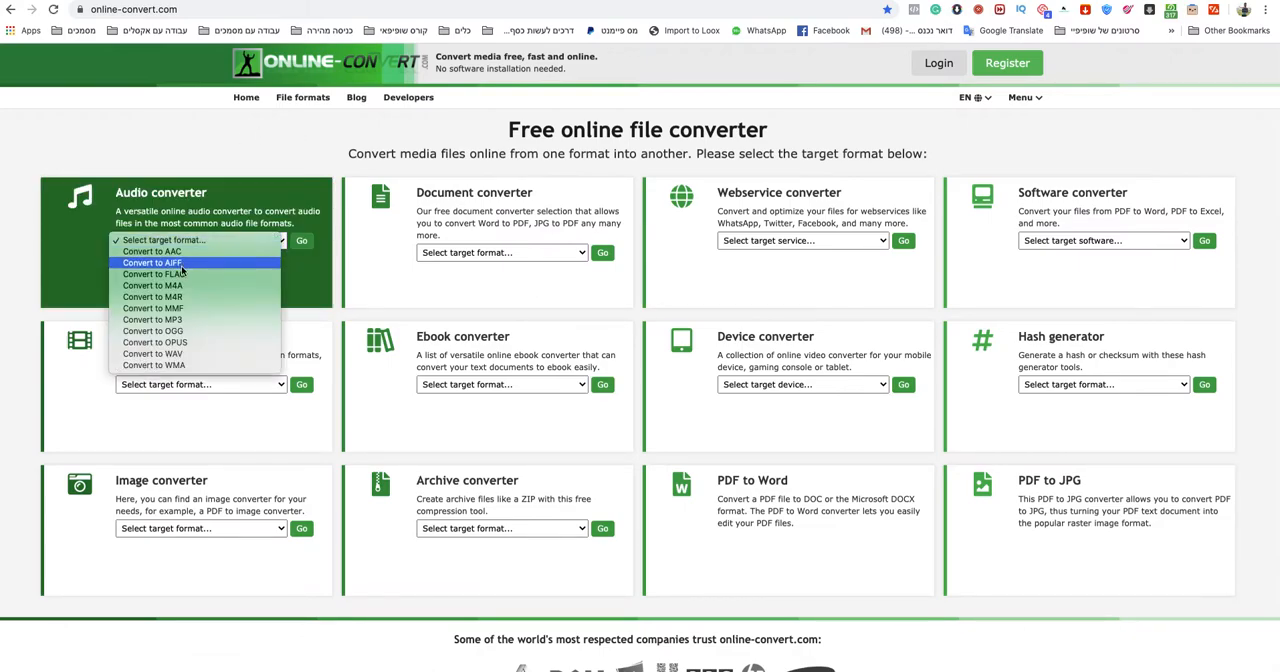
mouse_move(153, 274)
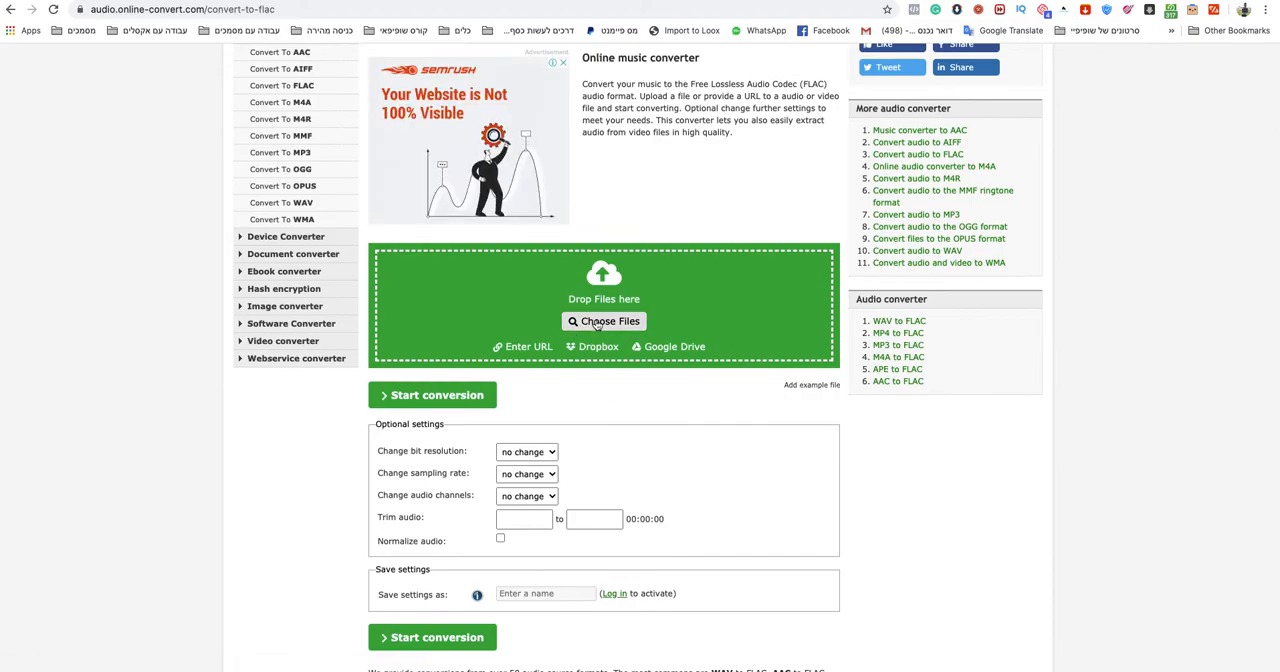
mouse_move(168, 650)
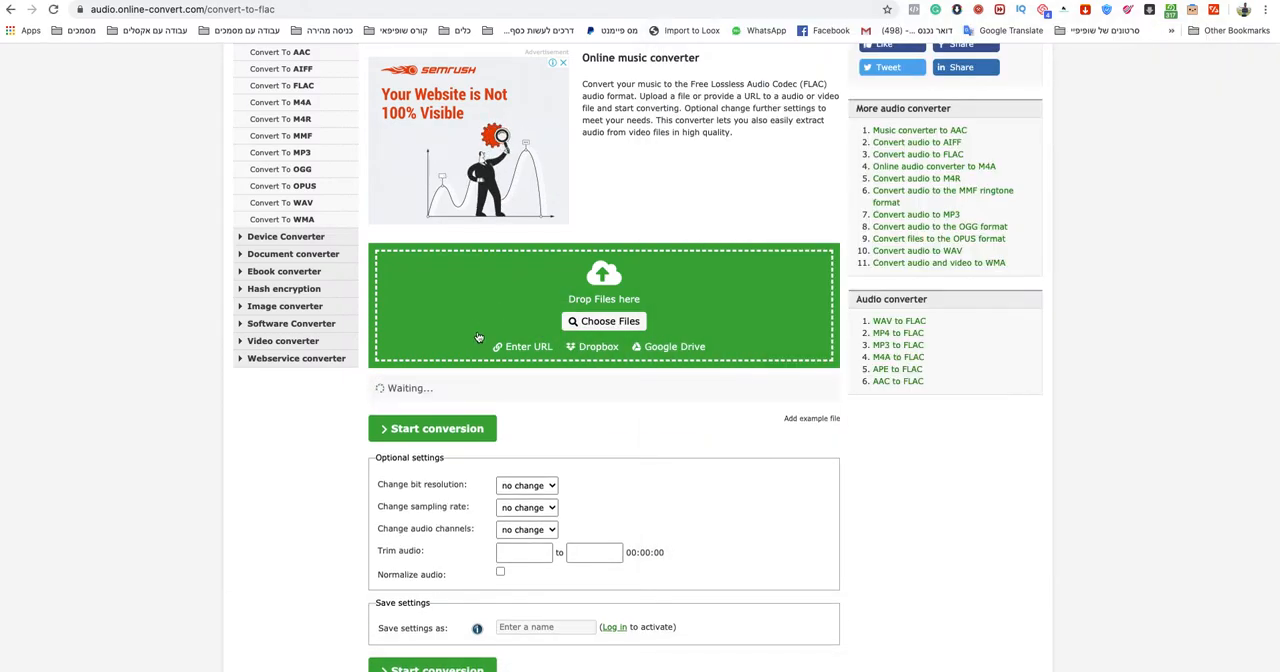
Start converting the uploaded 'wav file.wav' to FLAC
left_click(604, 321)
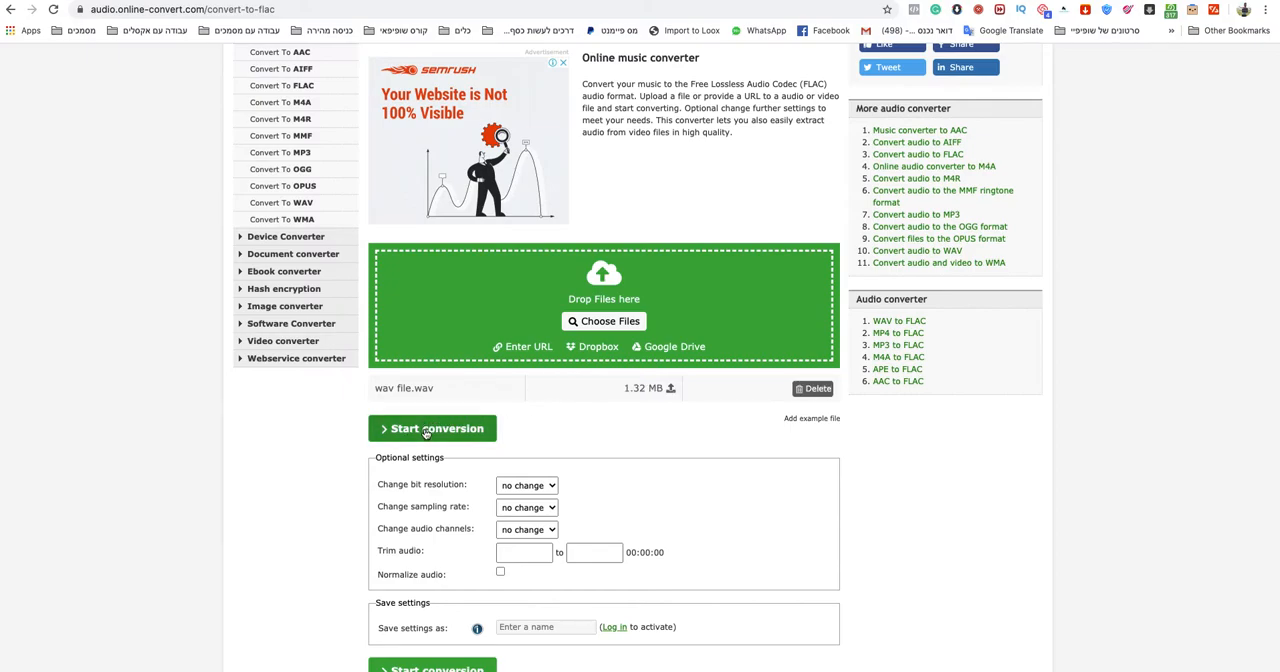
left_click(436, 428)
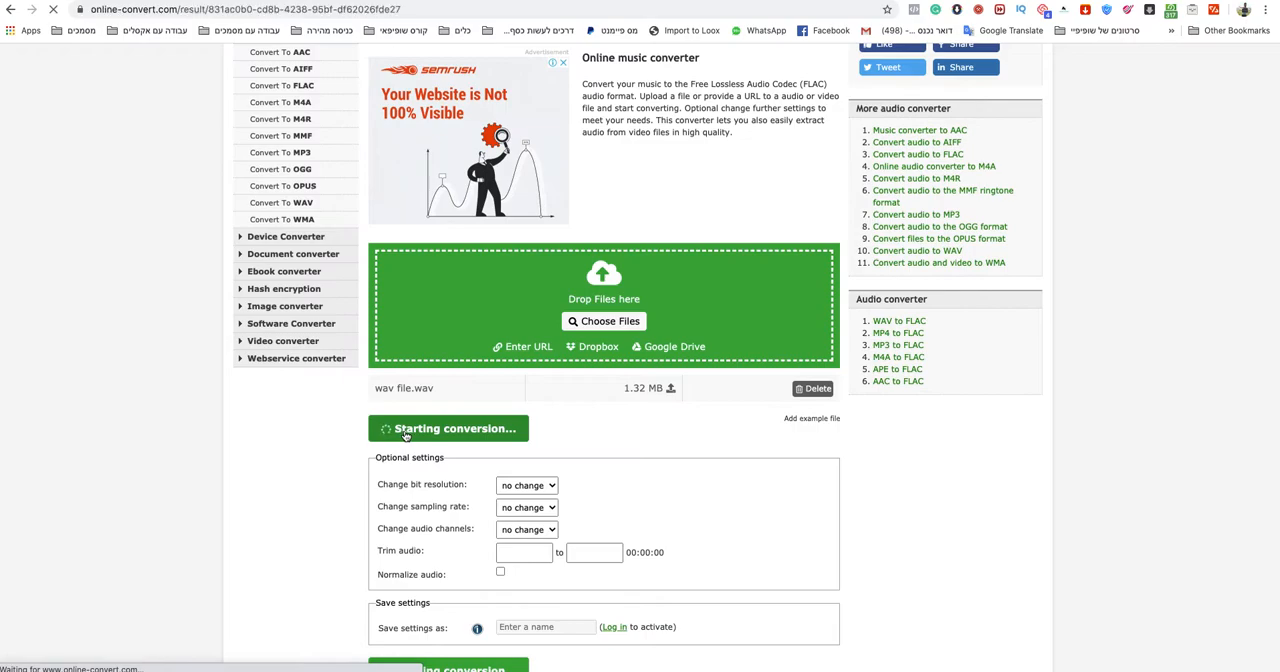
left_click(450, 428)
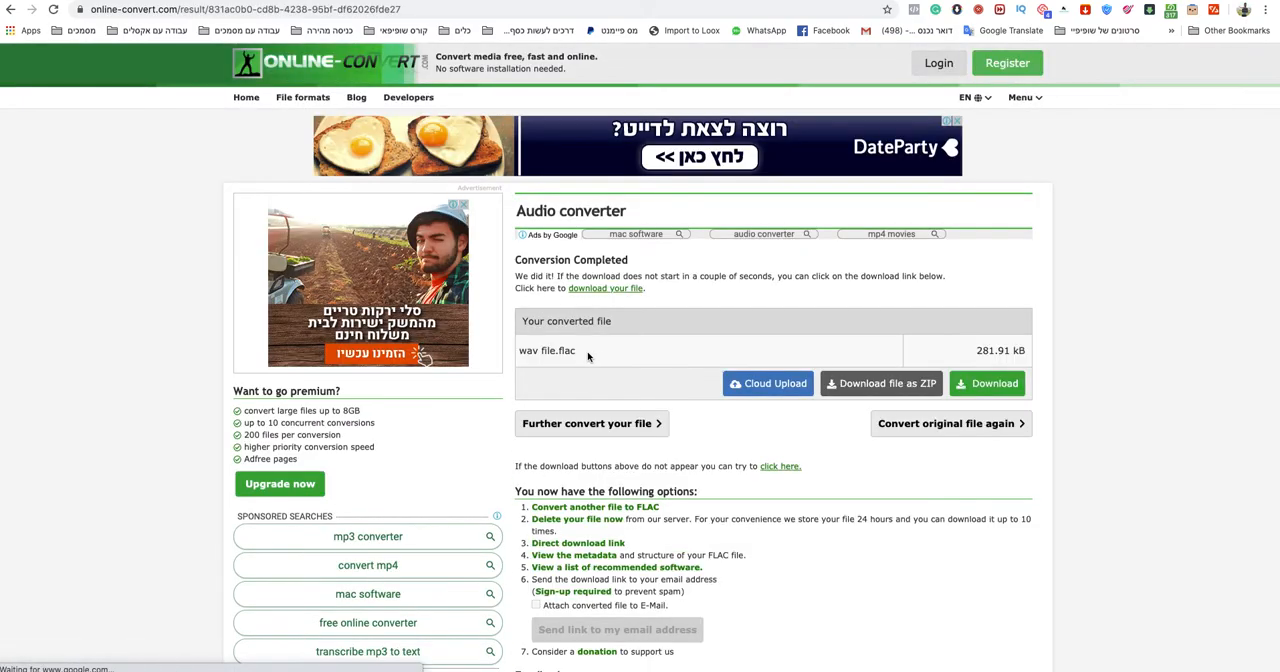
Download the converted FLAC and save it to the Desktop as 123123.flac
double_click(558, 350)
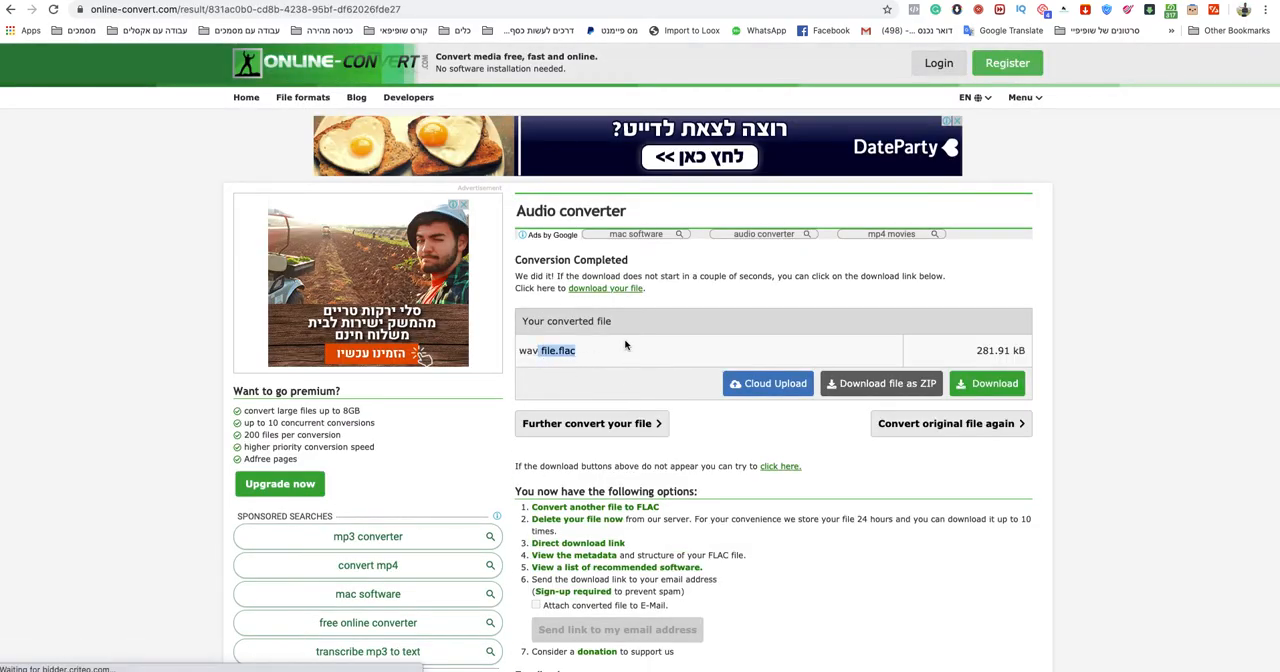
left_click(986, 383)
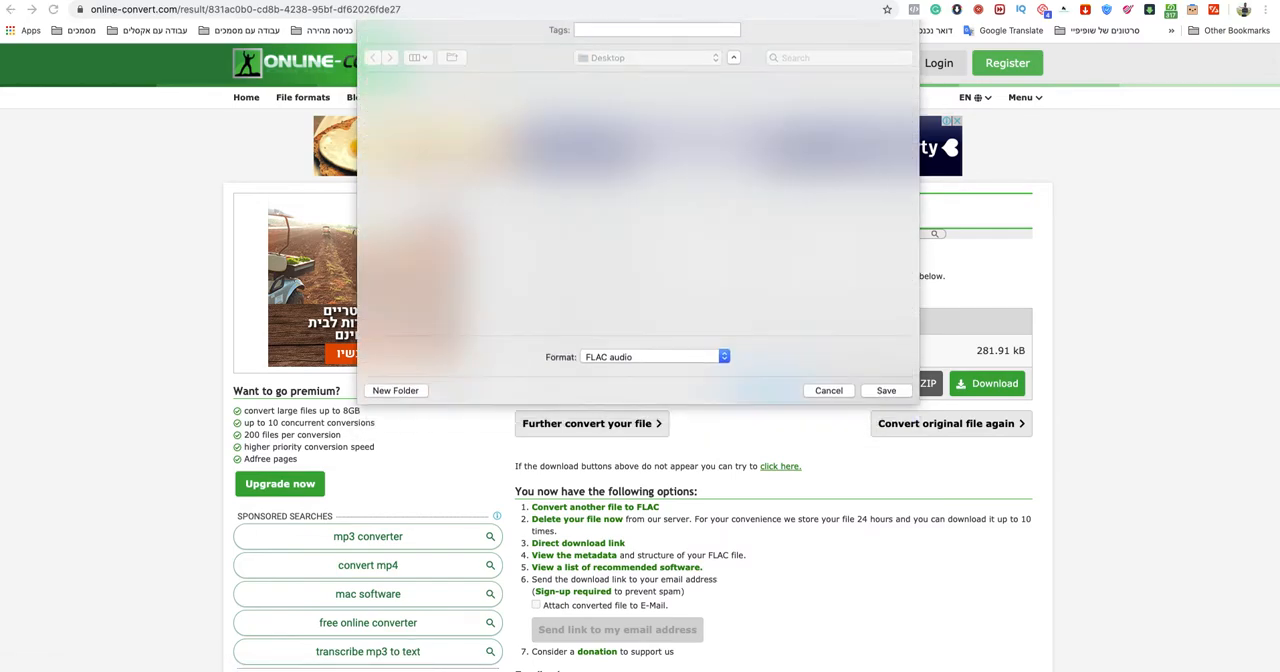
left_click(884, 390)
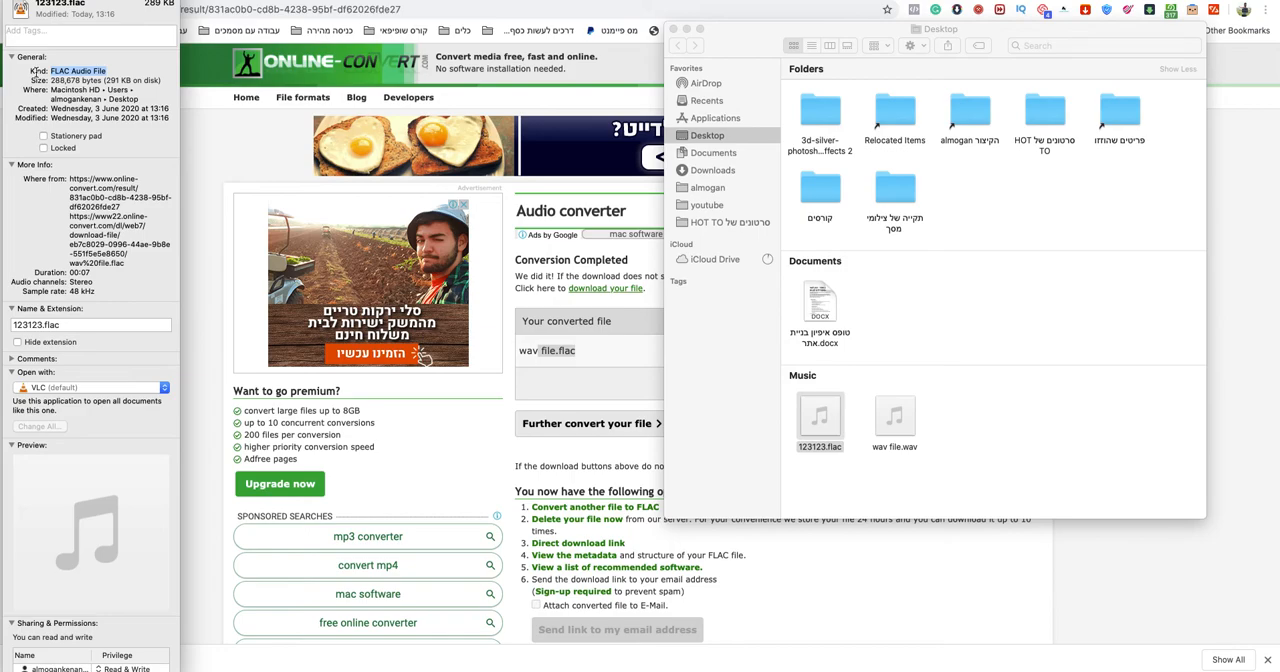
mouse_move(357, 130)
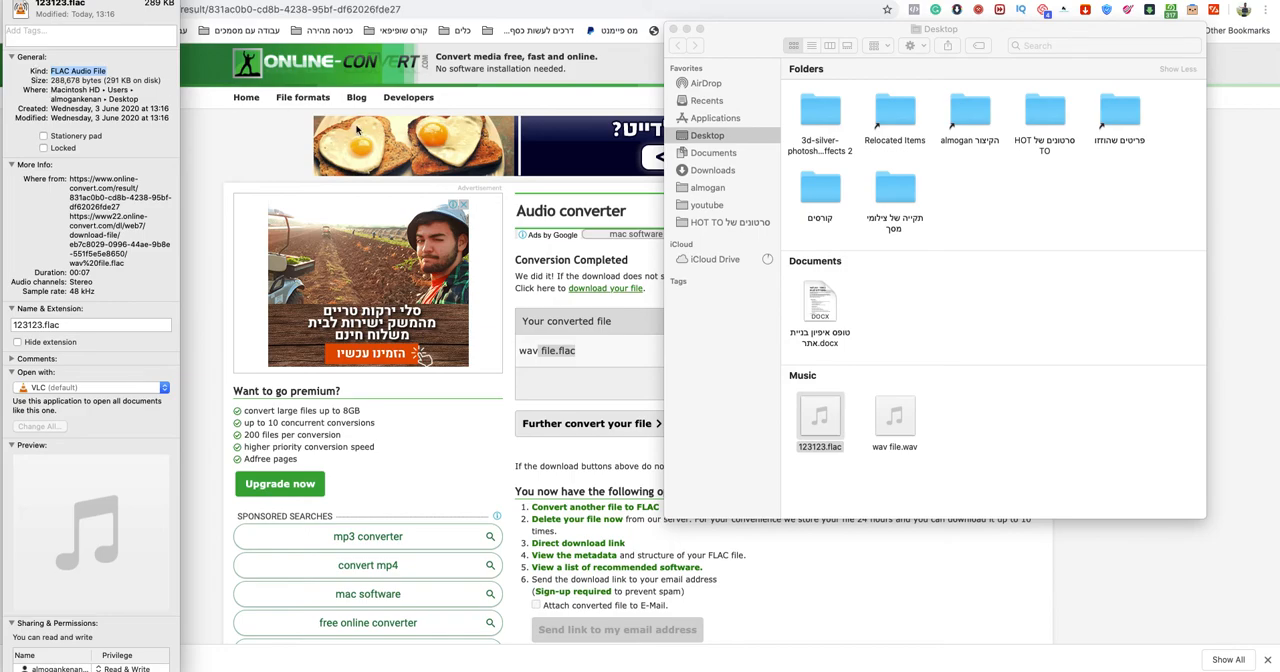